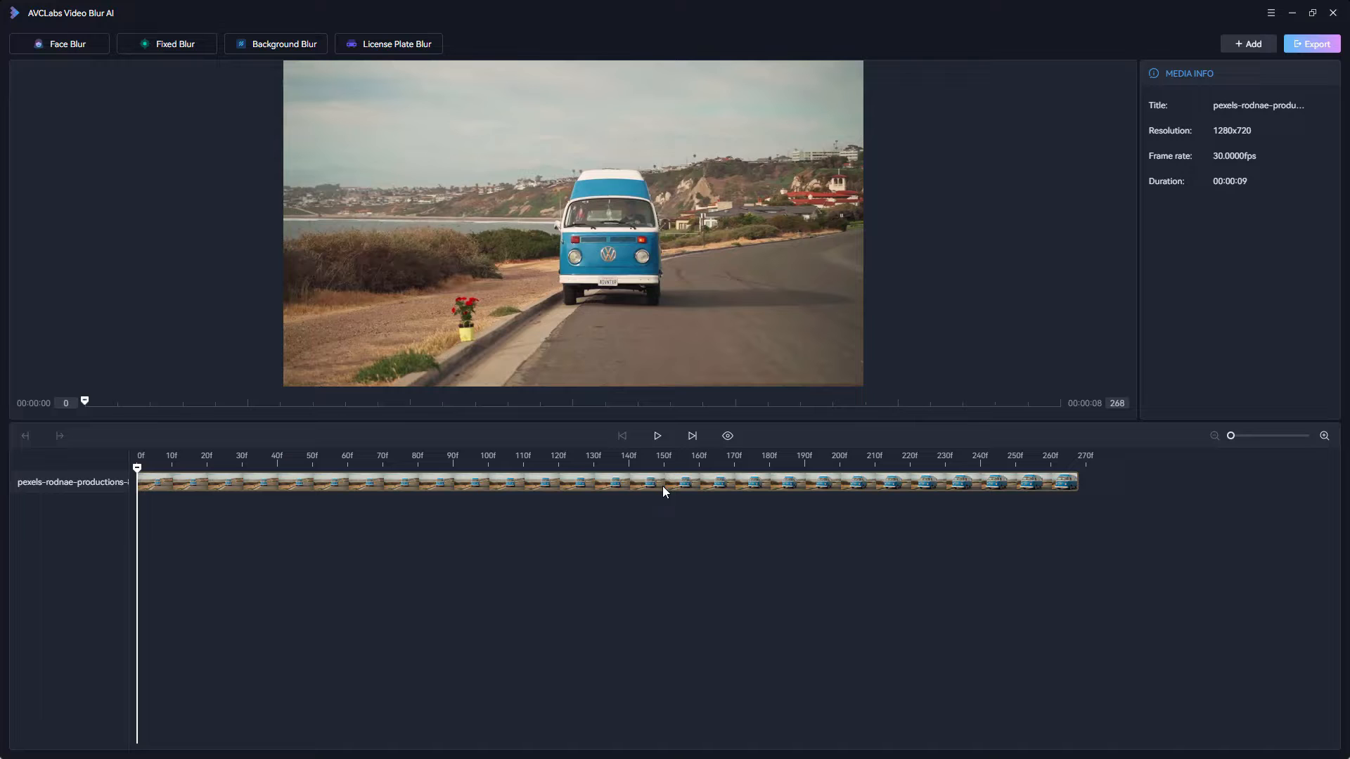
Play the imported VW van clip and pause it around frame 106
left_click(657, 435)
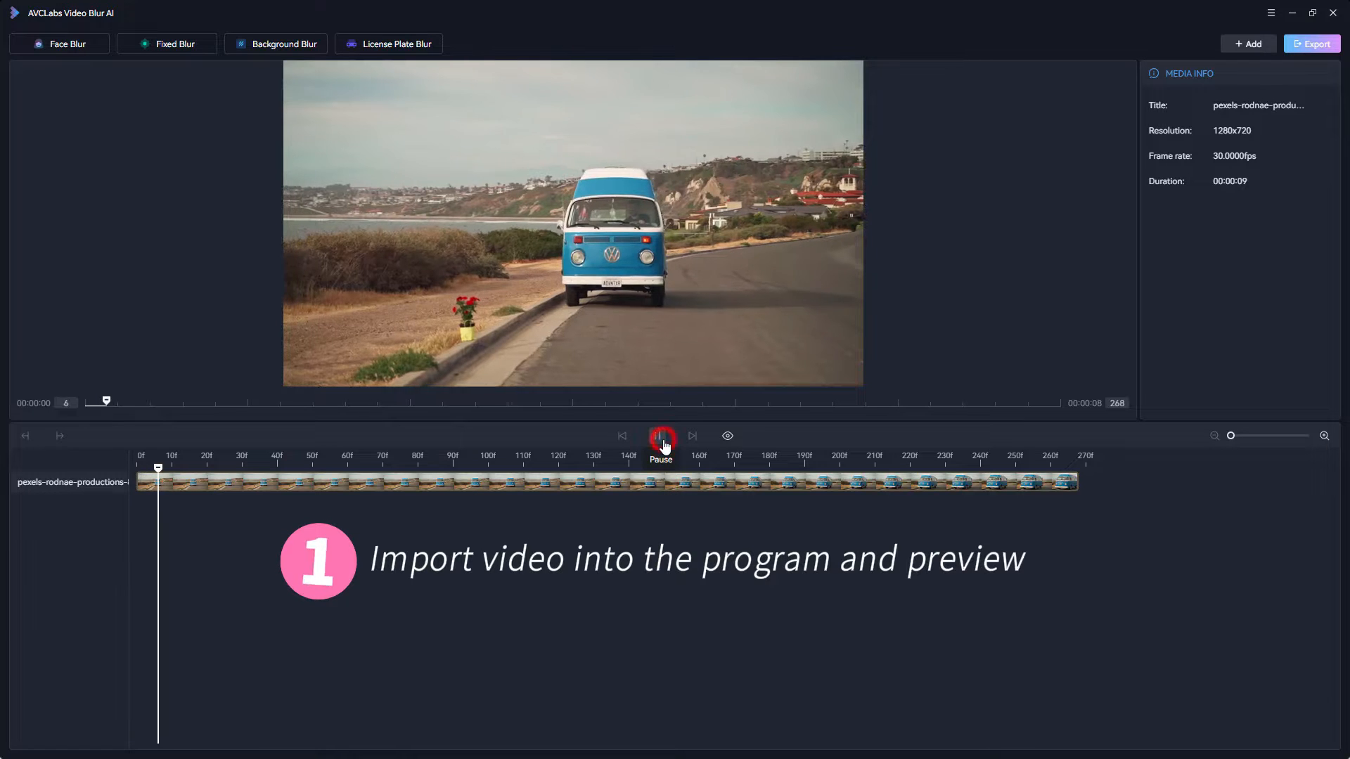
left_click(660, 436)
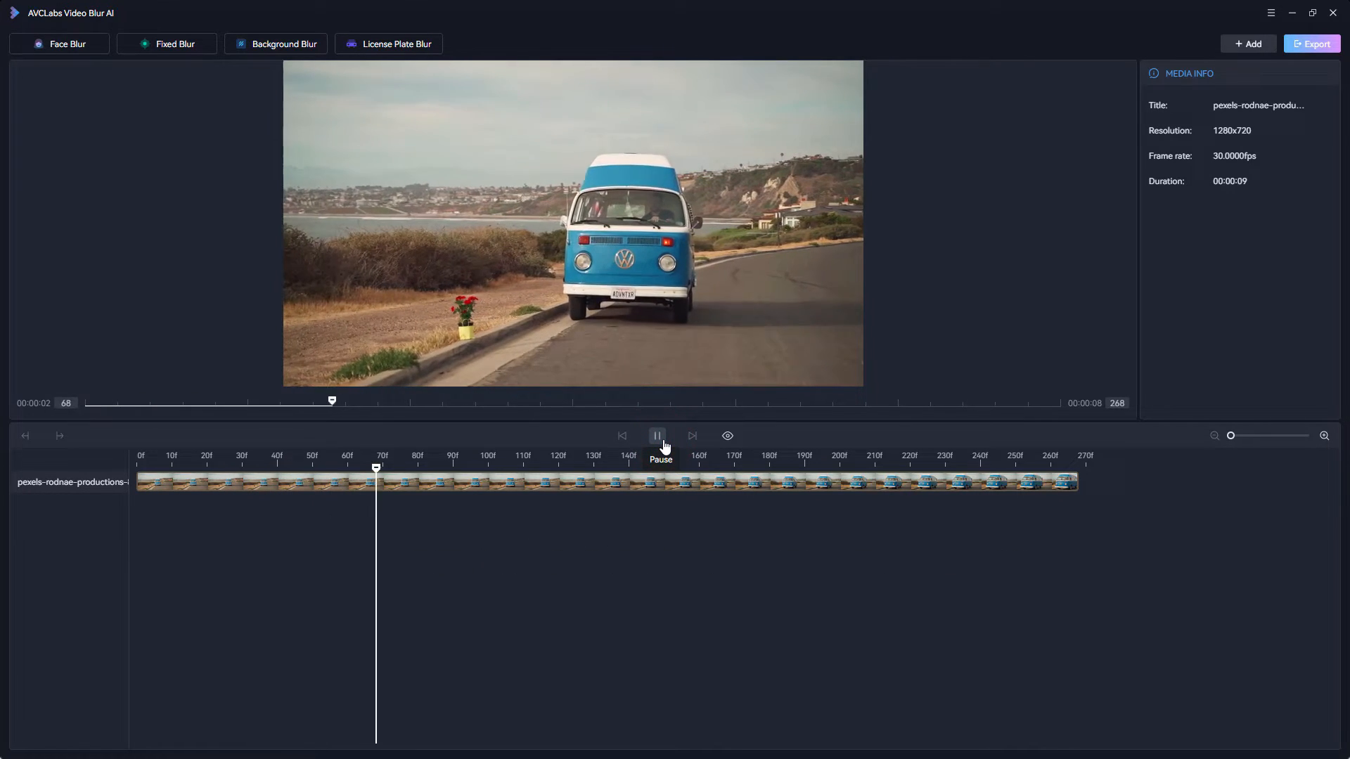
left_click(655, 435)
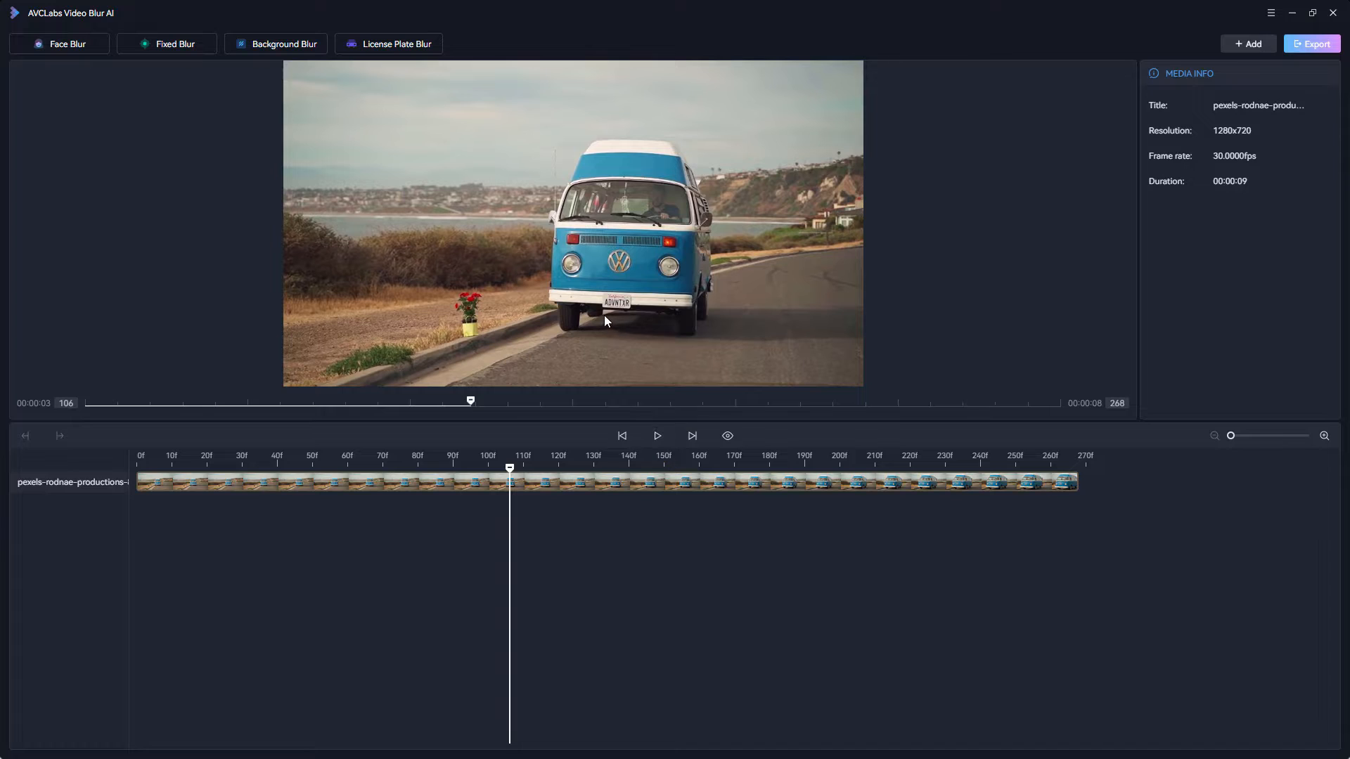
mouse_move(353, 325)
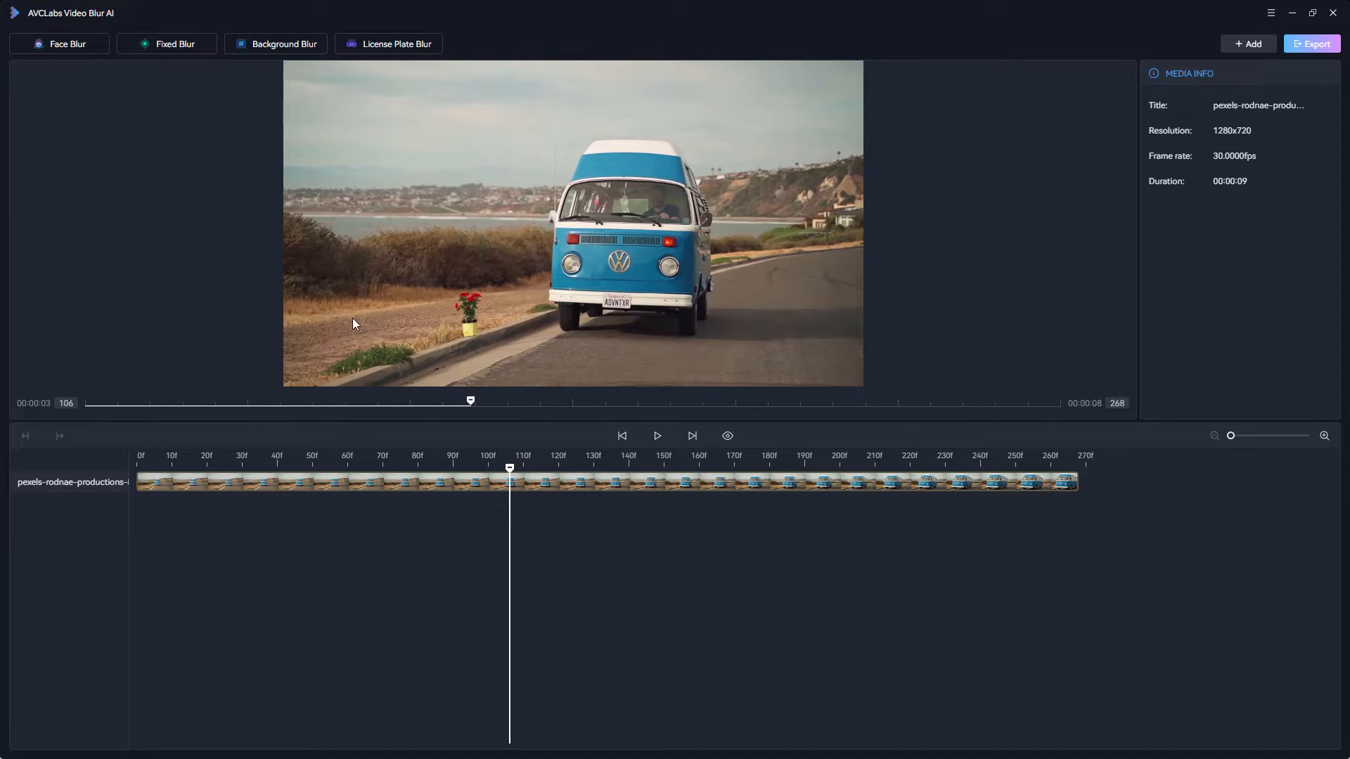
Add a License Plate Blur track covering the full van clip
left_click(389, 44)
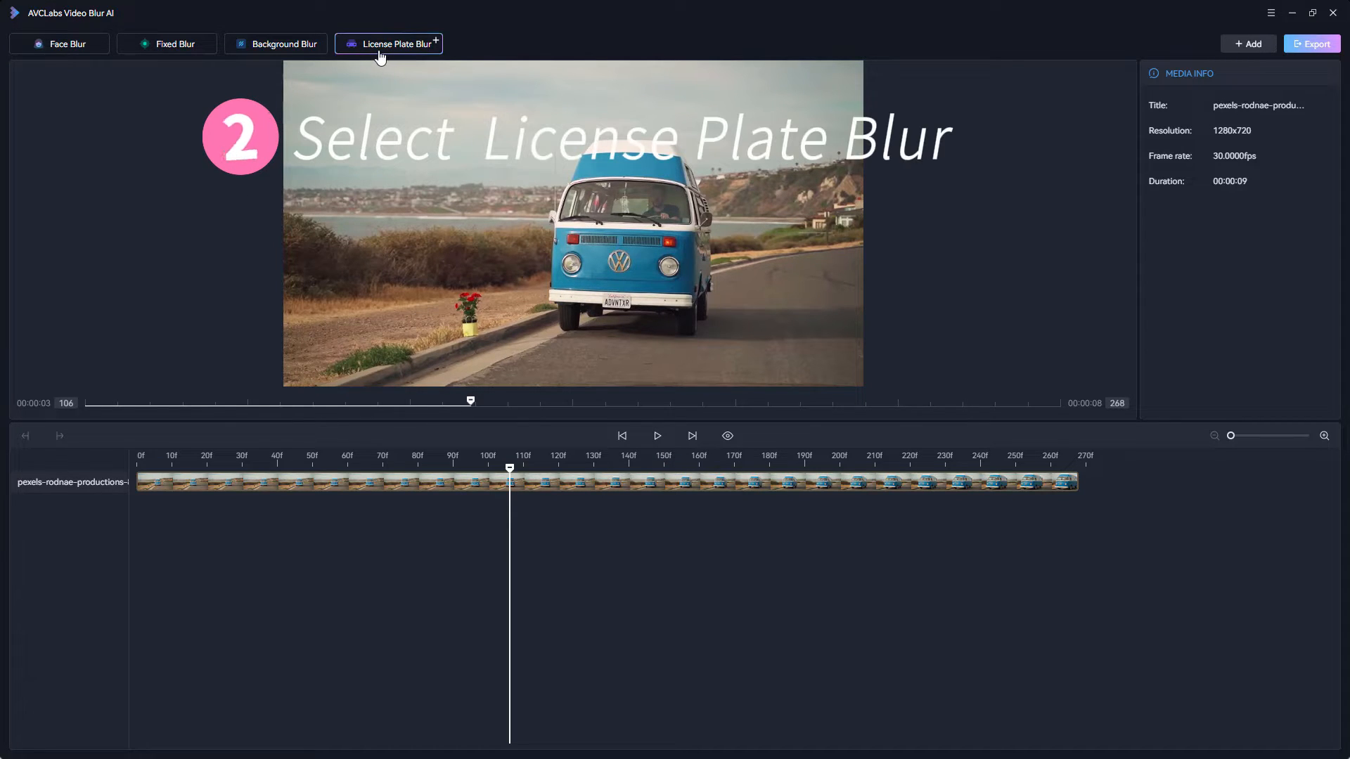
left_click(394, 43)
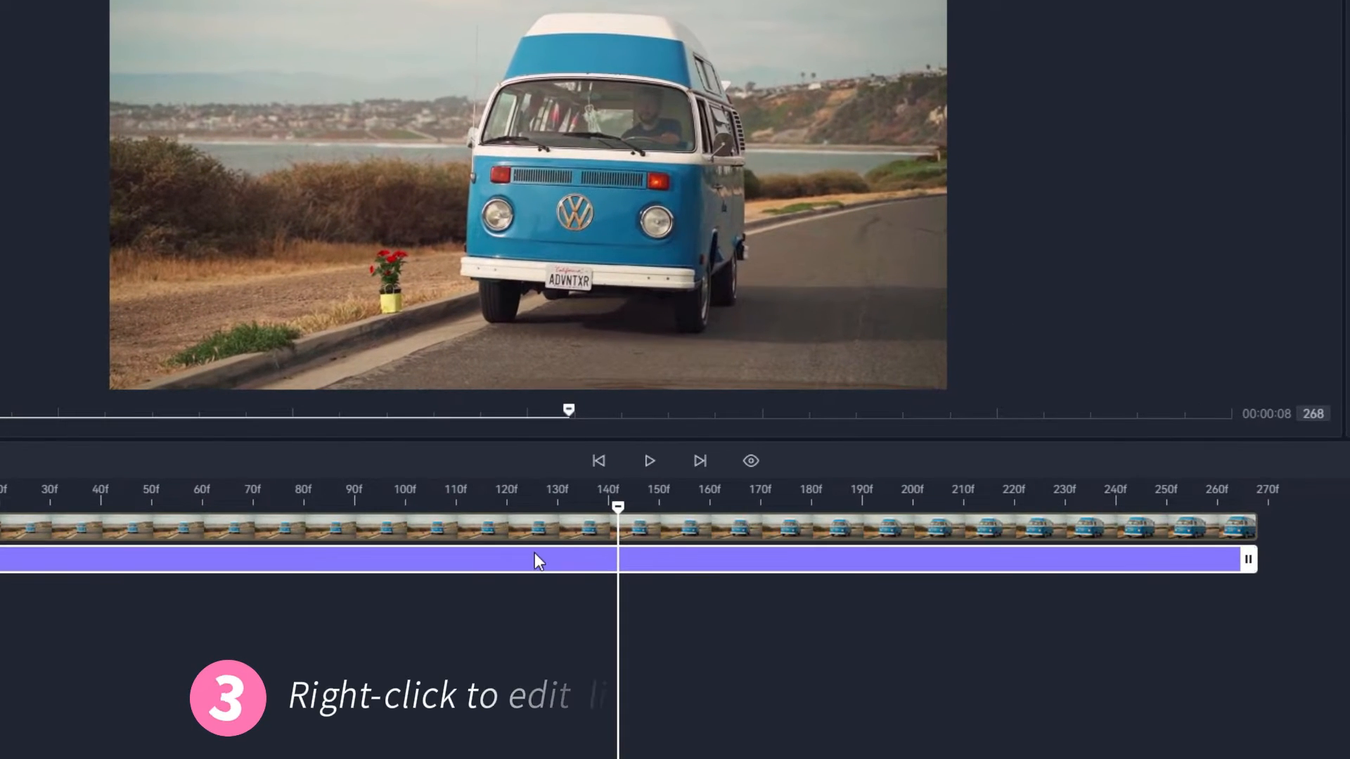
Bring up the purple License Plate Blur track's context menu with delete and start-frame options
right_click(536, 560)
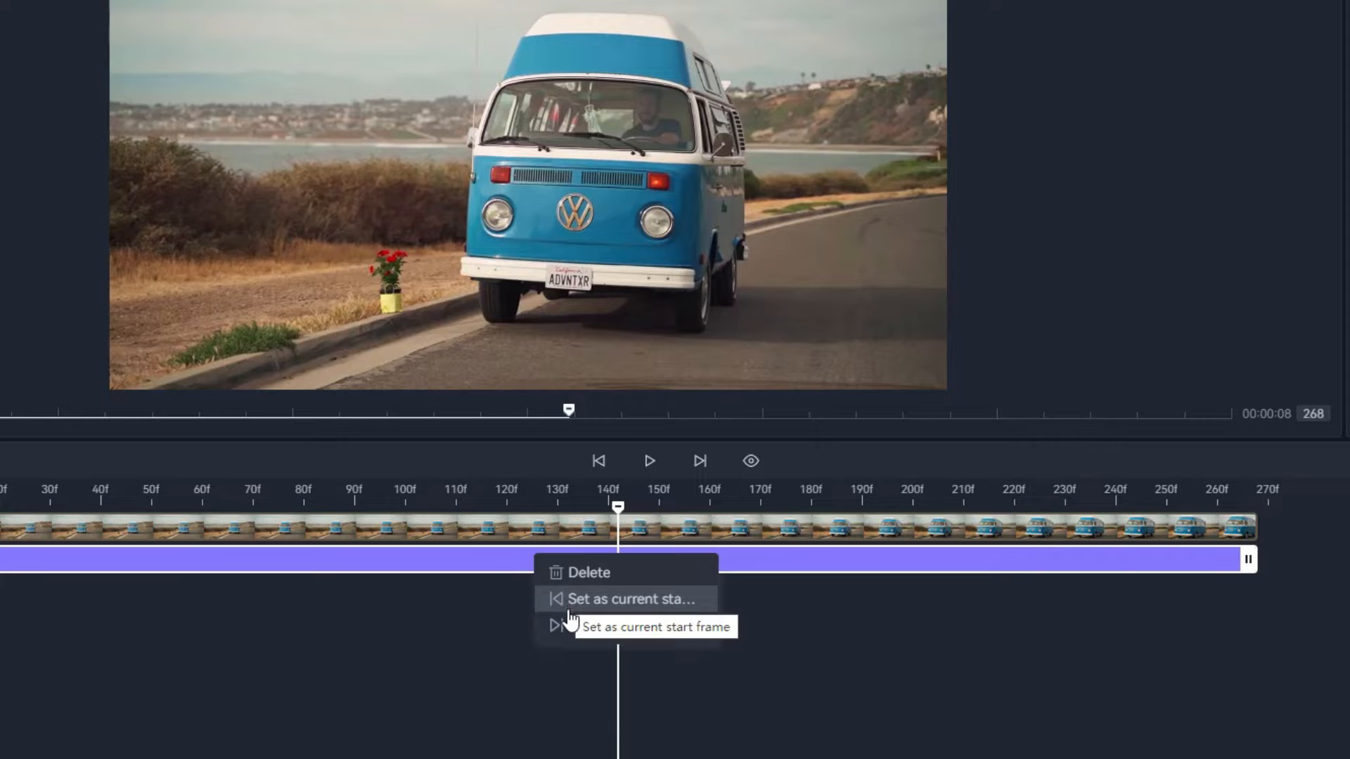
mouse_move(572, 625)
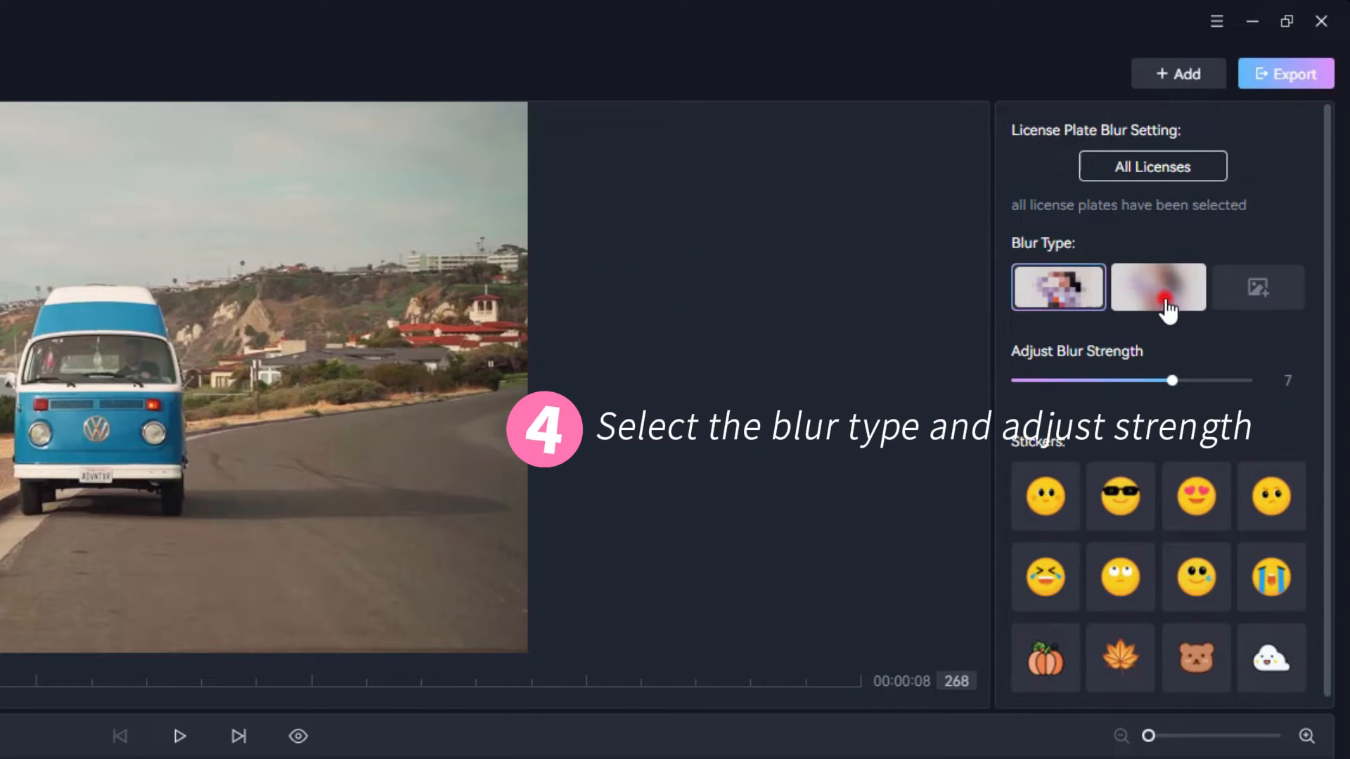
Set License Plate Blur to All Licenses, mosaic blur type, strength 7
left_click(1058, 287)
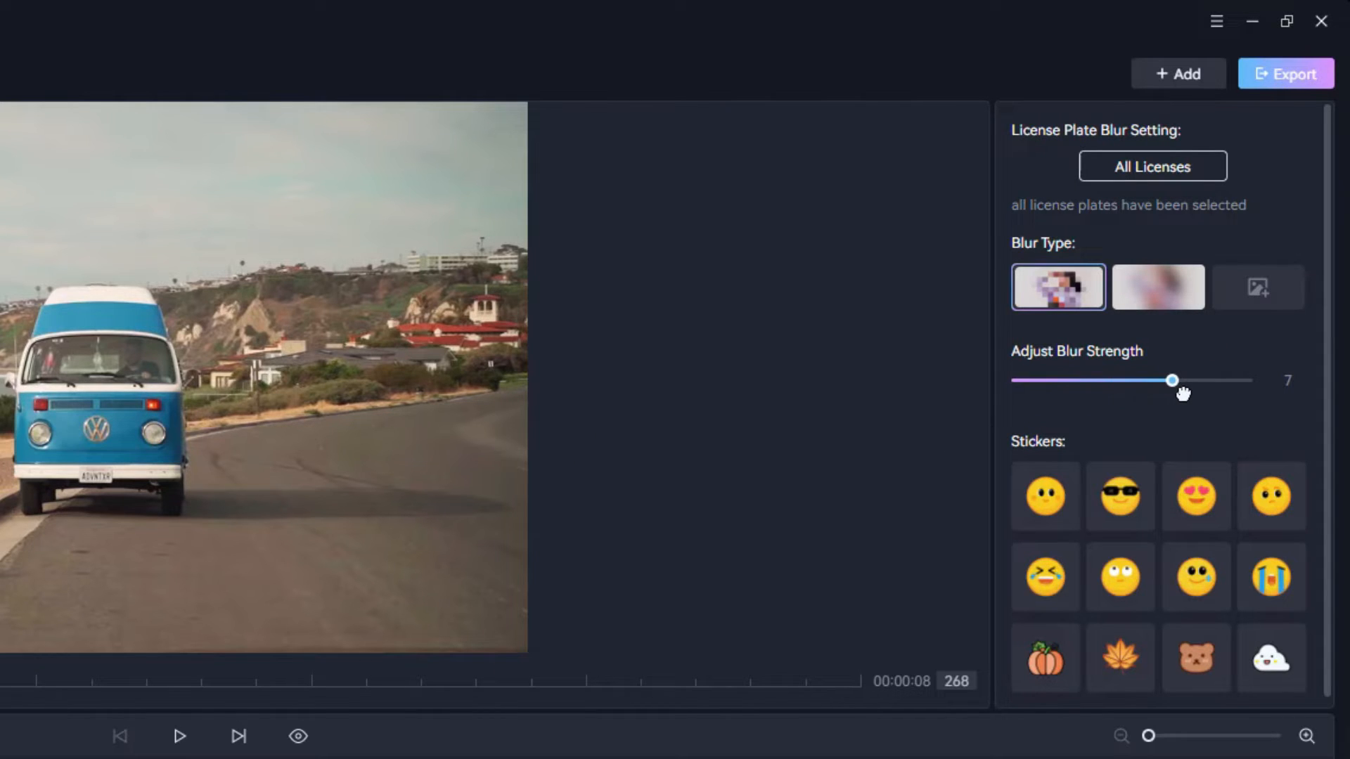
mouse_move(1172, 517)
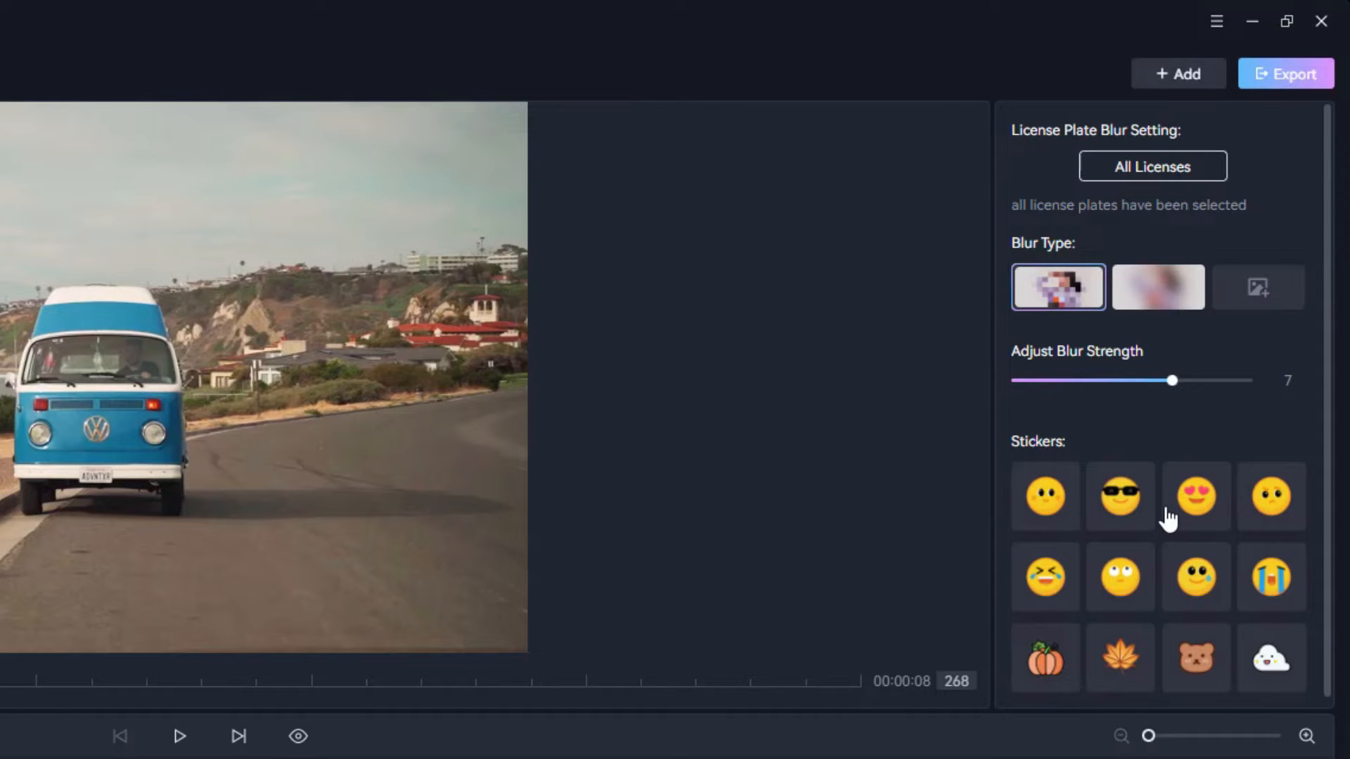
mouse_move(1274, 366)
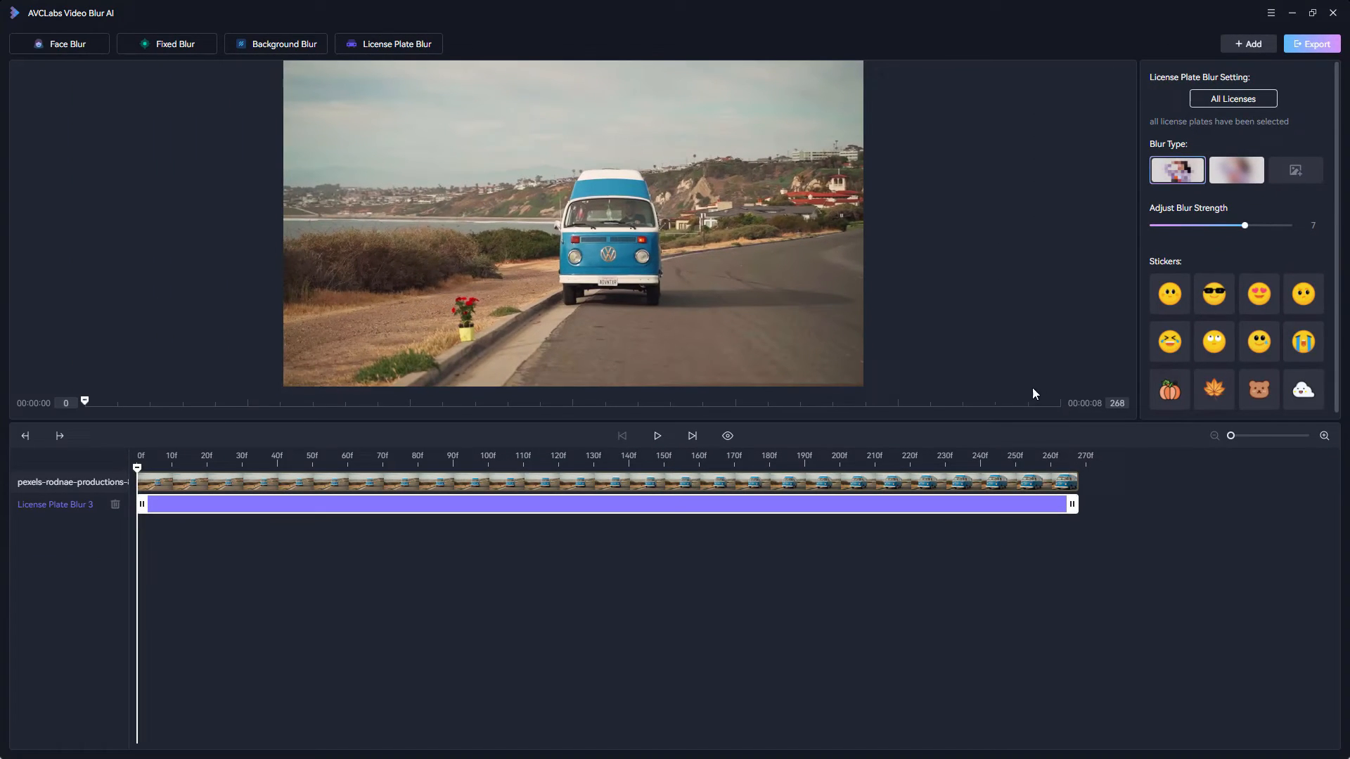
mouse_move(727, 435)
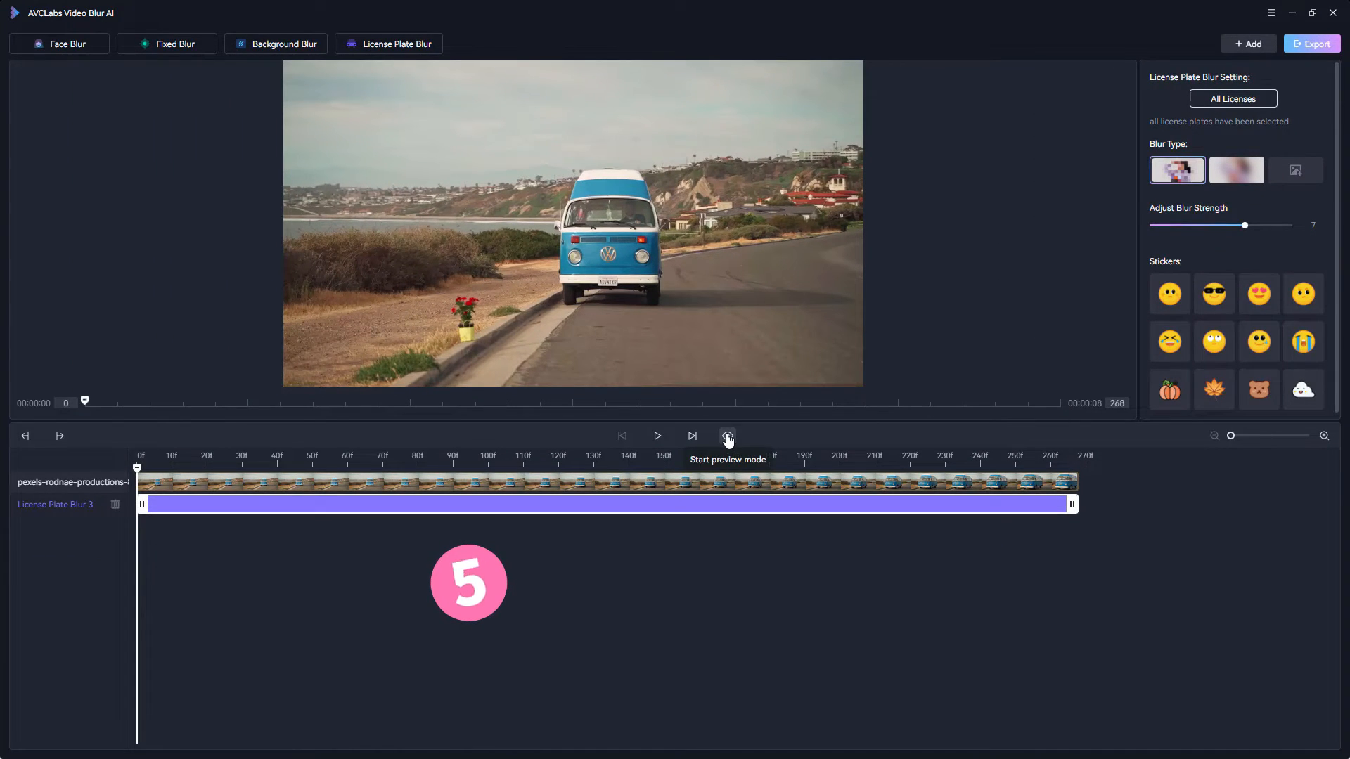
Turn on preview mode and play the clip showing the pixelated plate
left_click(727, 436)
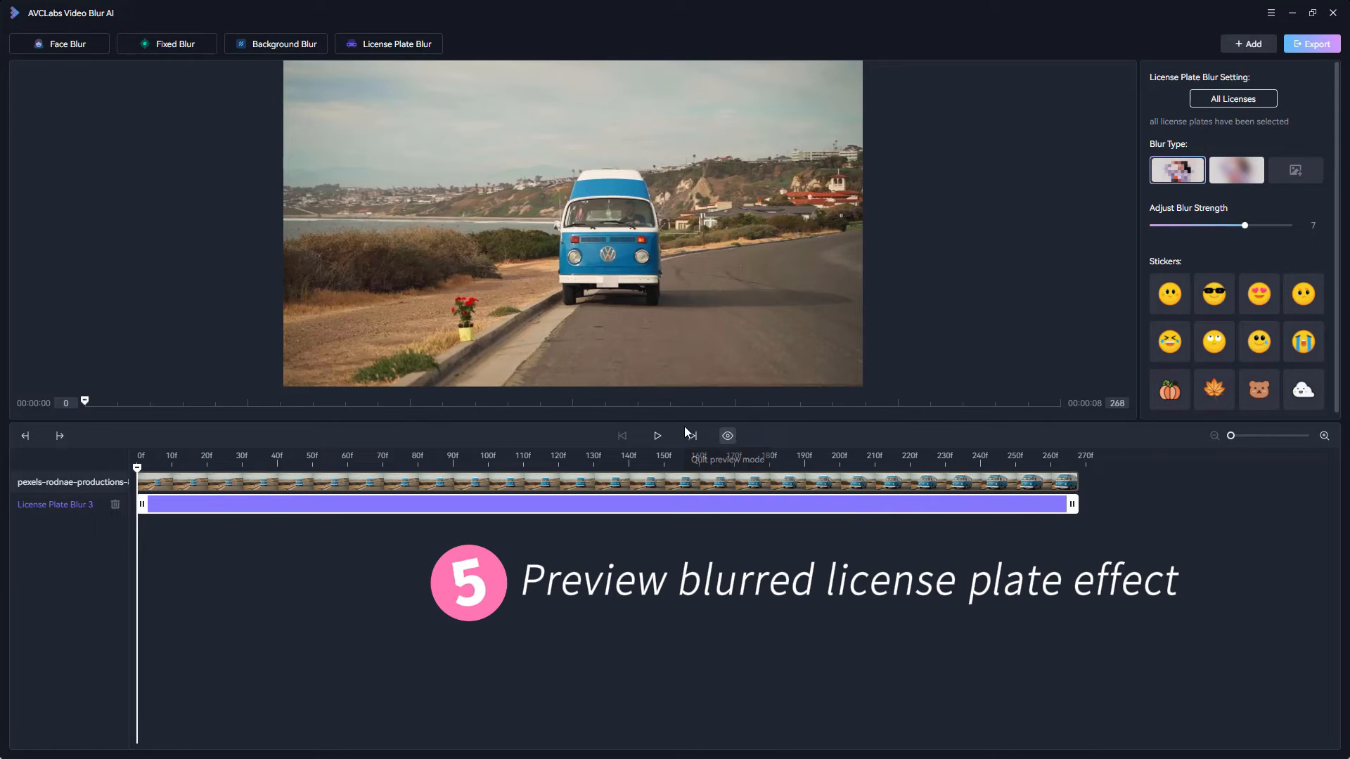
left_click(657, 436)
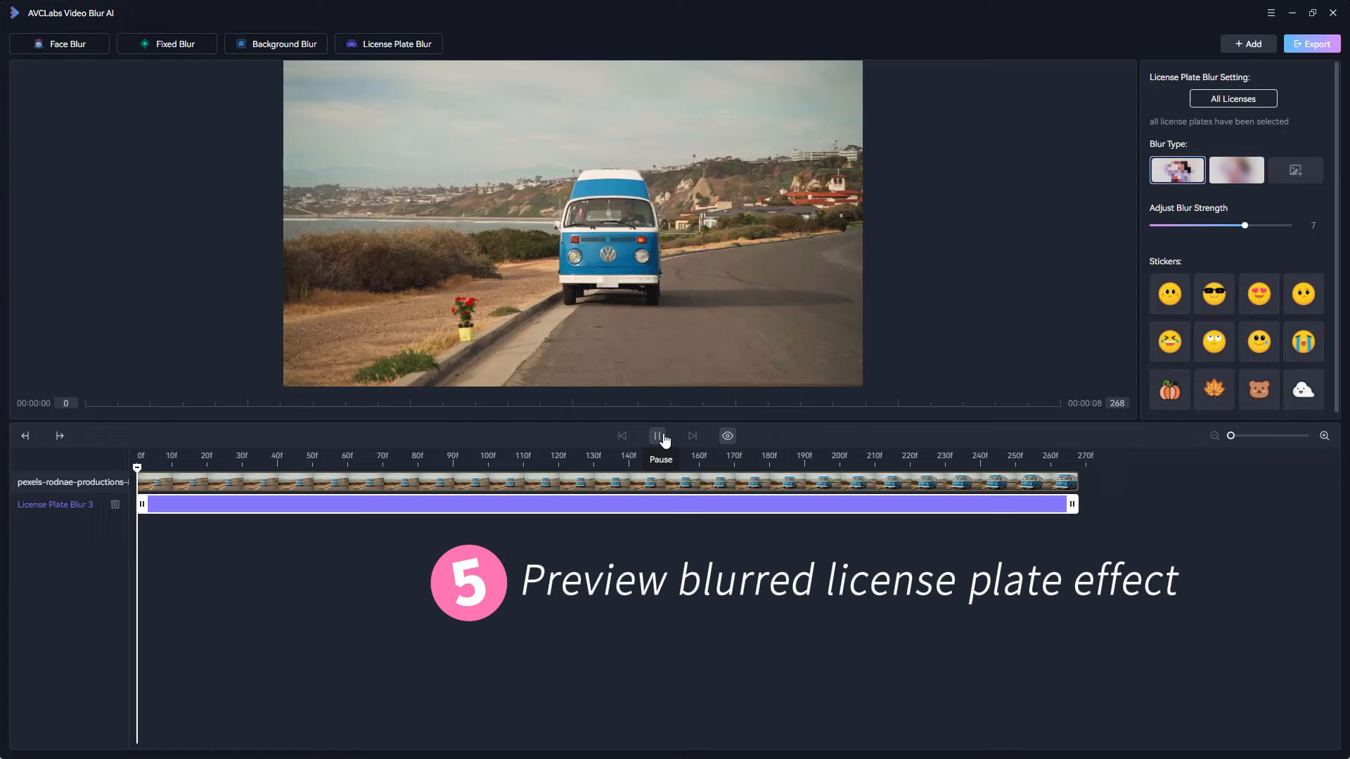
left_click(660, 435)
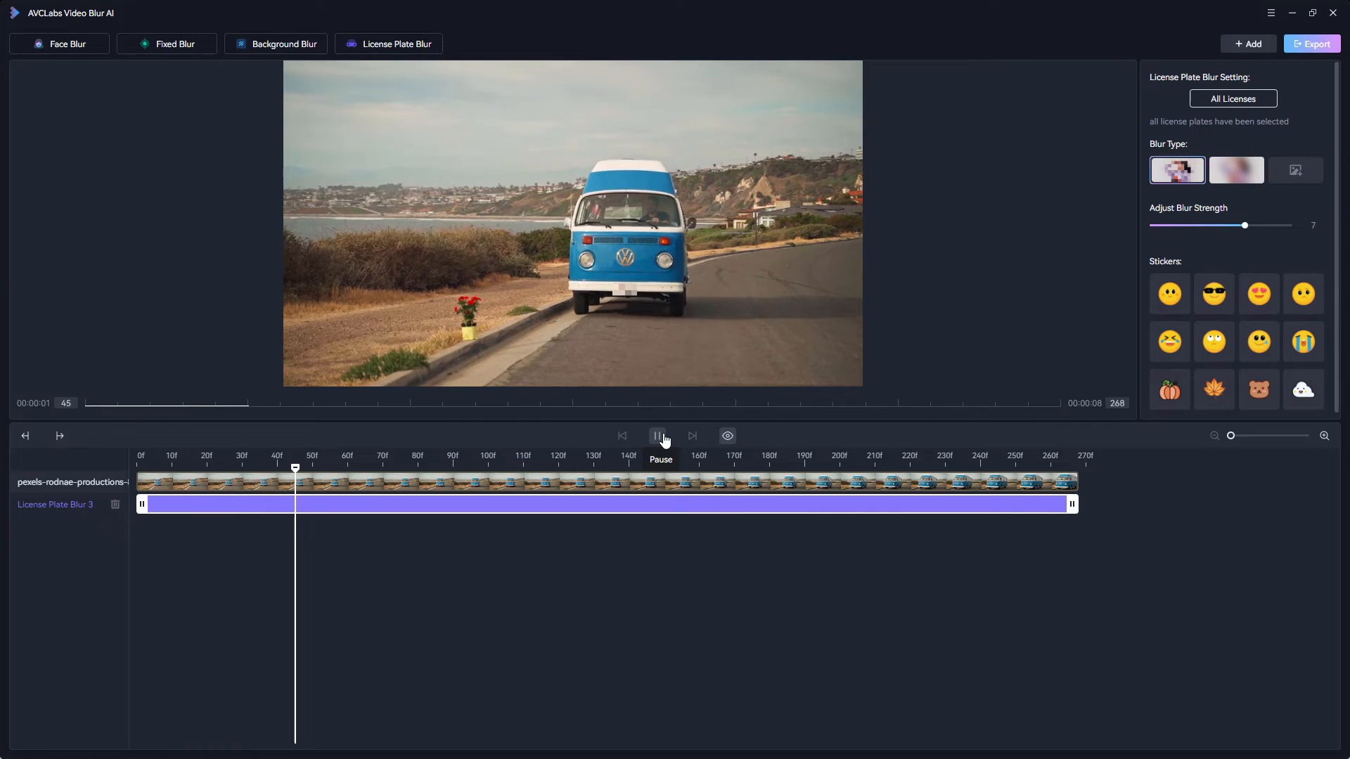
Stop playback and export the blurred van video, starting processing of 268 frames
left_click(659, 436)
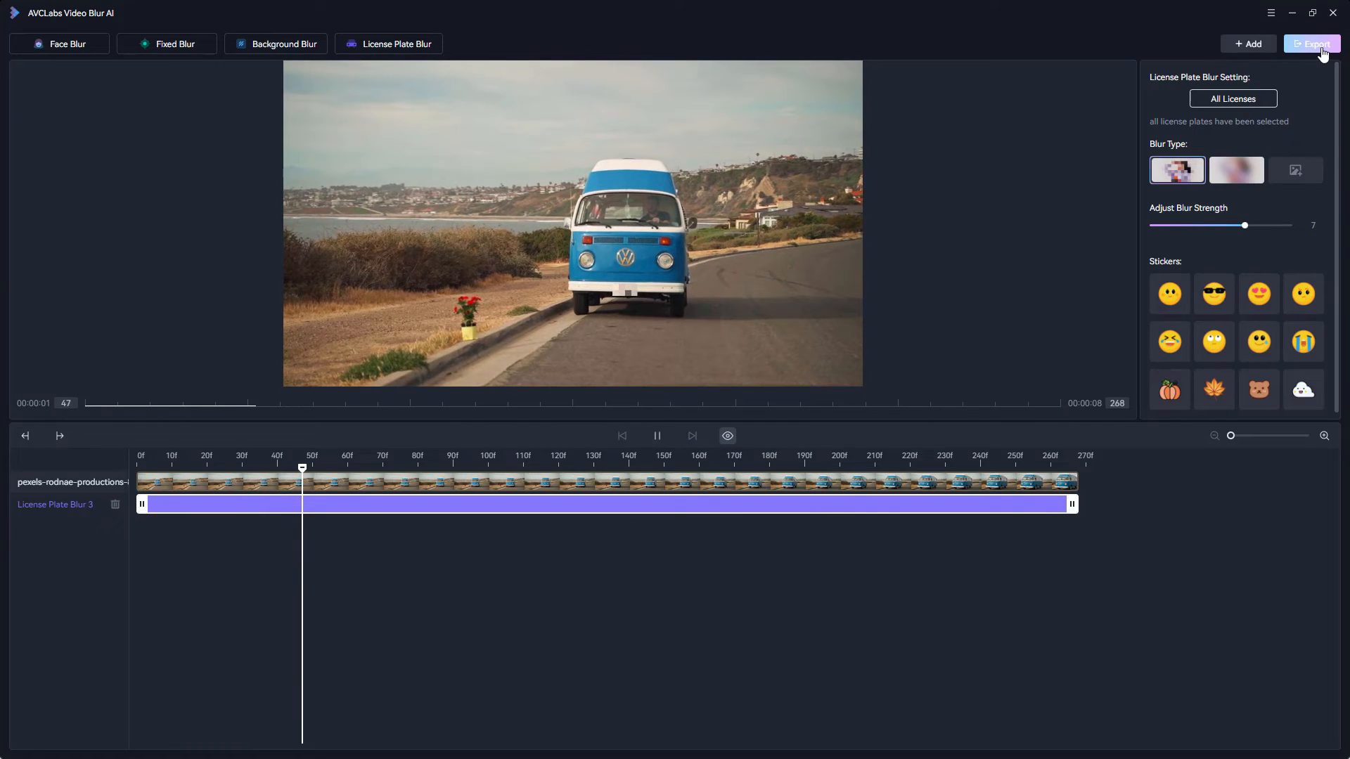
left_click(1312, 43)
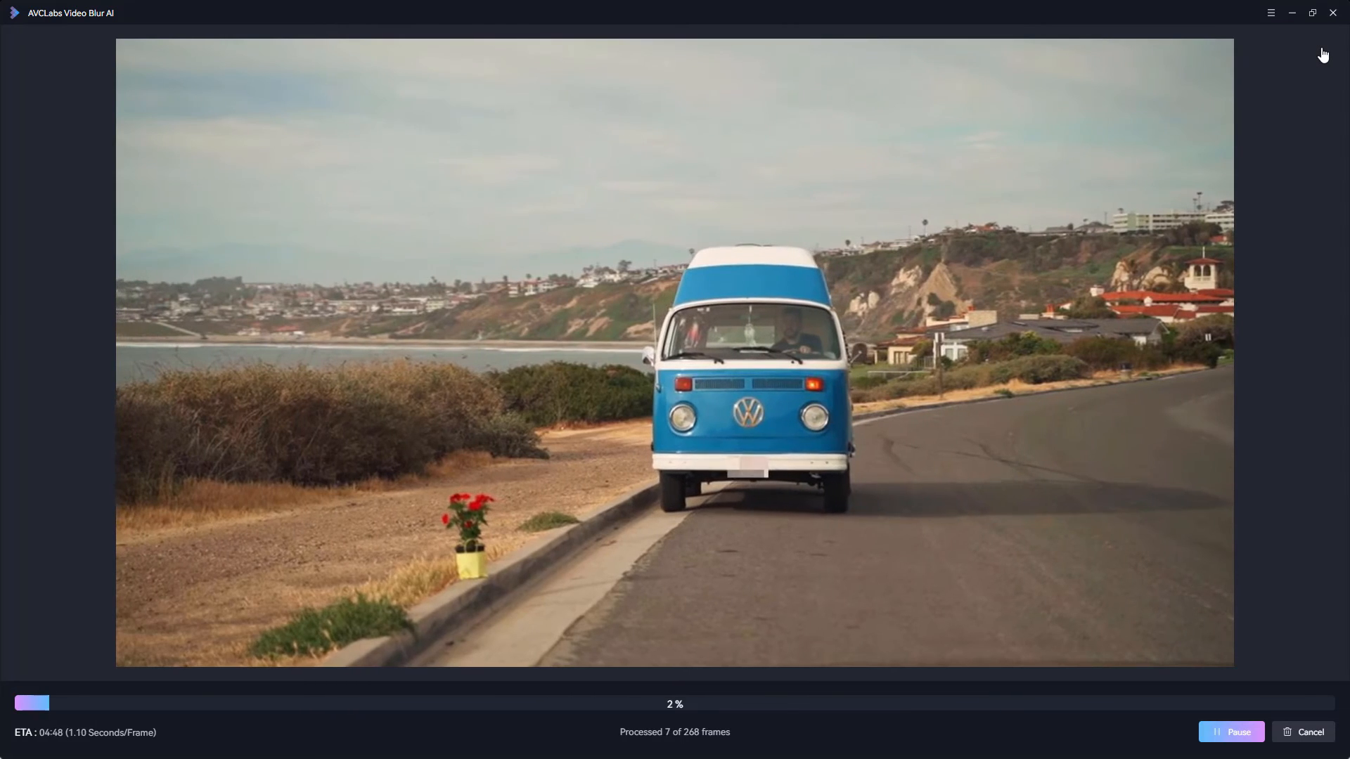